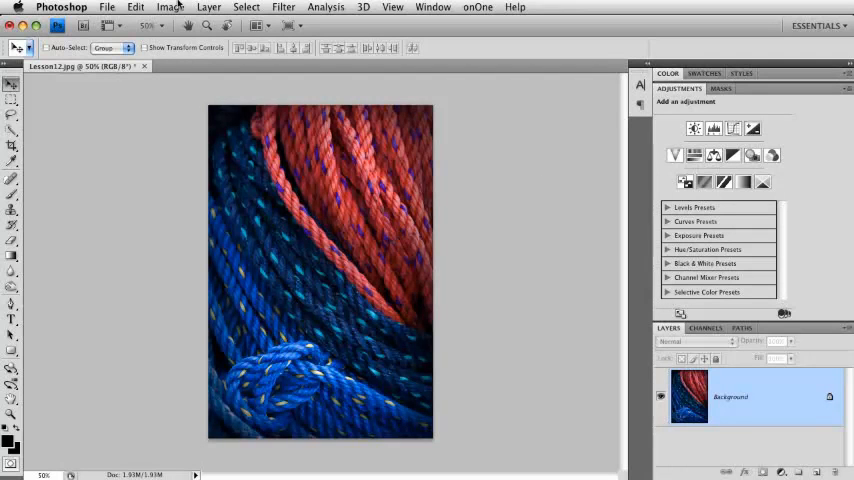
Bring up the Hue/Saturation dialog from Image > Adjustments on the rope photo.
left_click(170, 7)
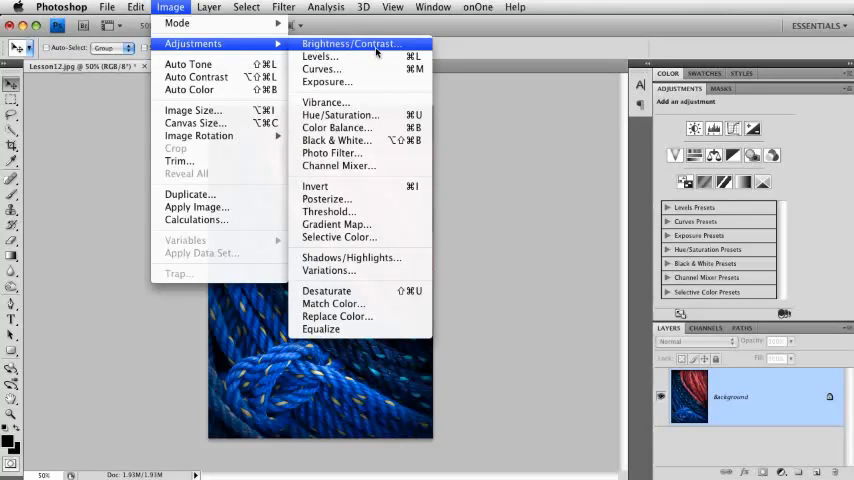
mouse_move(337, 316)
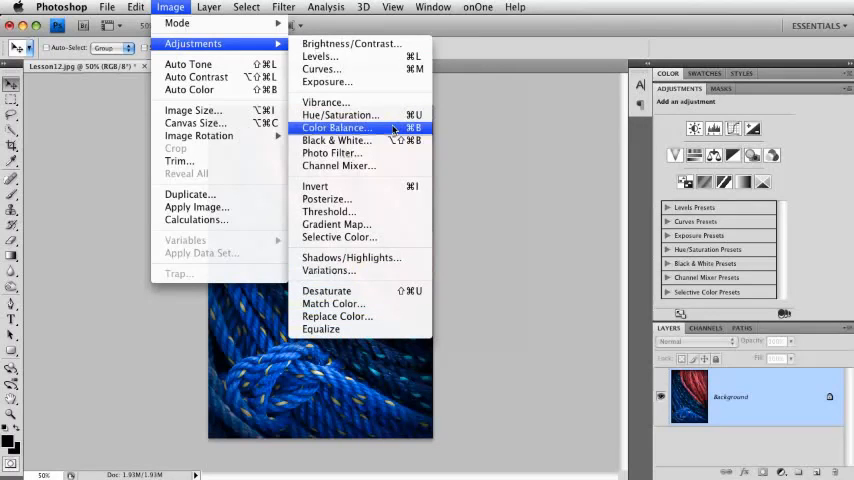
left_click(339, 114)
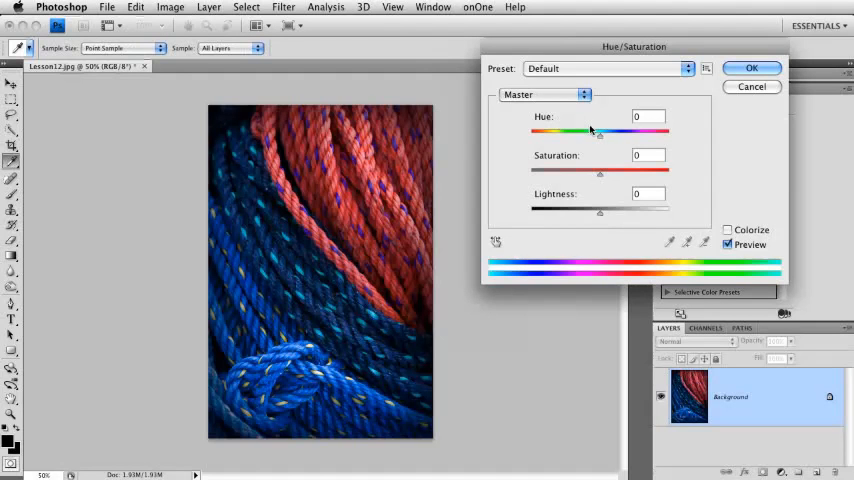
After nudging the Master hue, limit edits to Reds, push Hue to about +101 and confirm.
left_click_drag(598, 131, 604, 131)
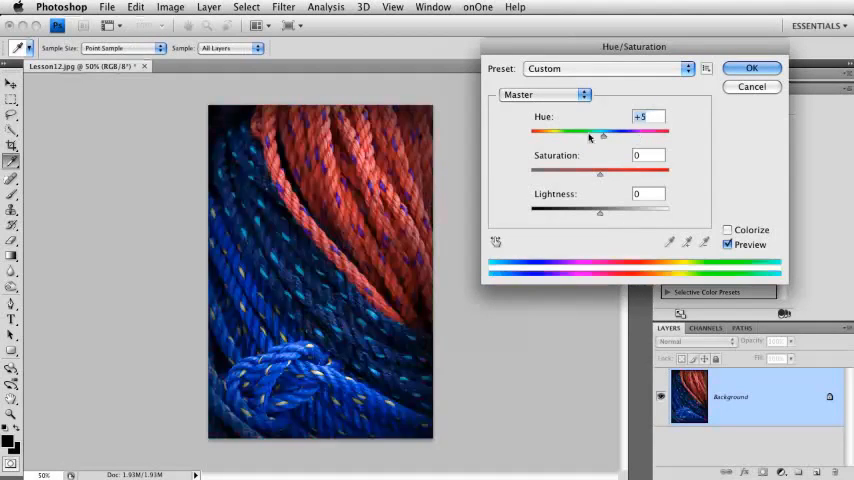
left_click_drag(595, 134, 606, 134)
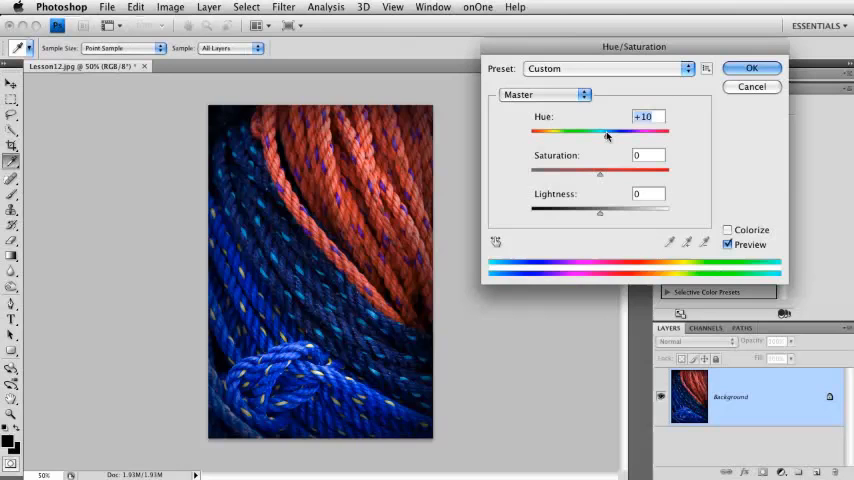
left_click(545, 94)
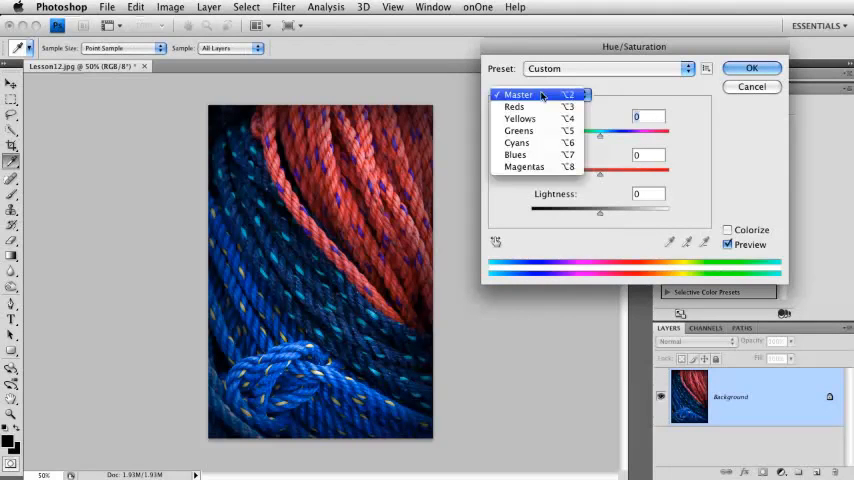
left_click(514, 106)
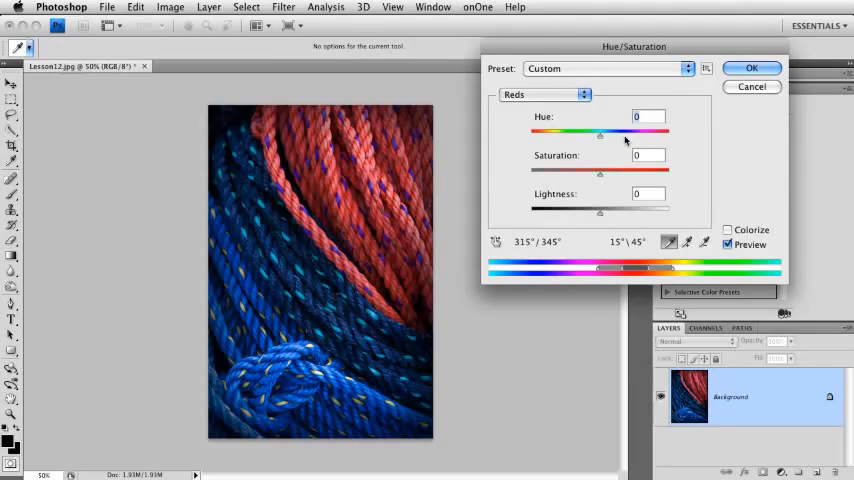
left_click_drag(601, 134, 646, 134)
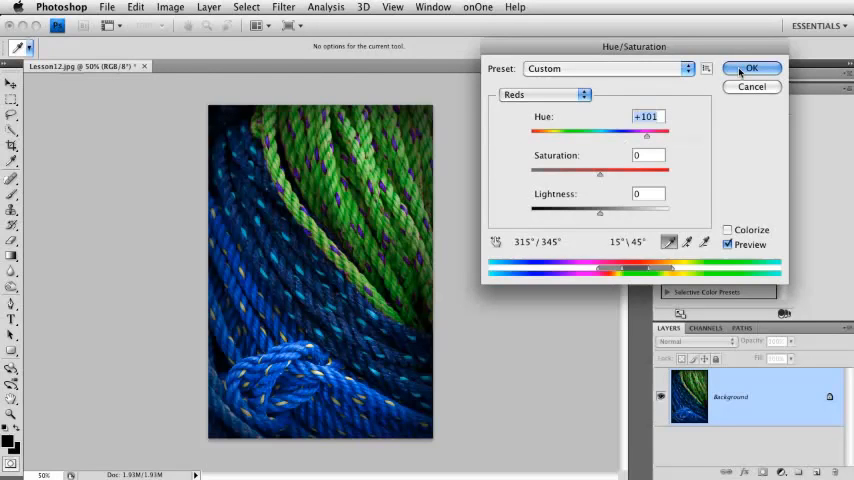
left_click(753, 68)
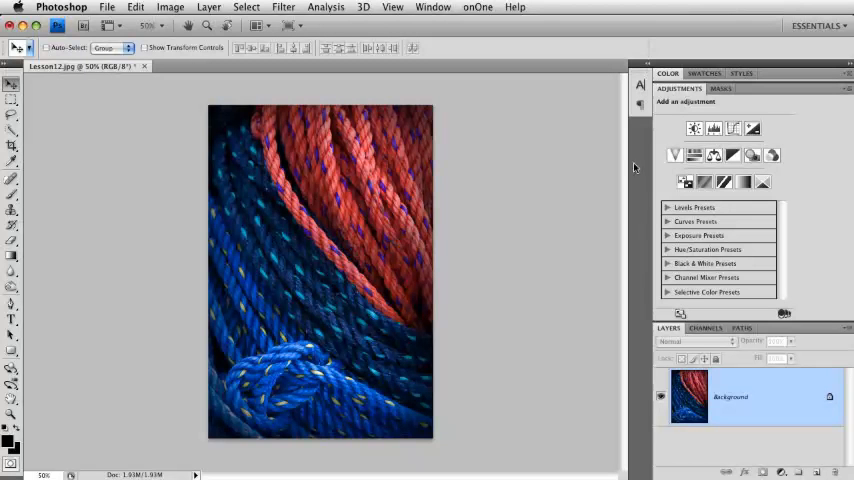
mouse_move(648, 164)
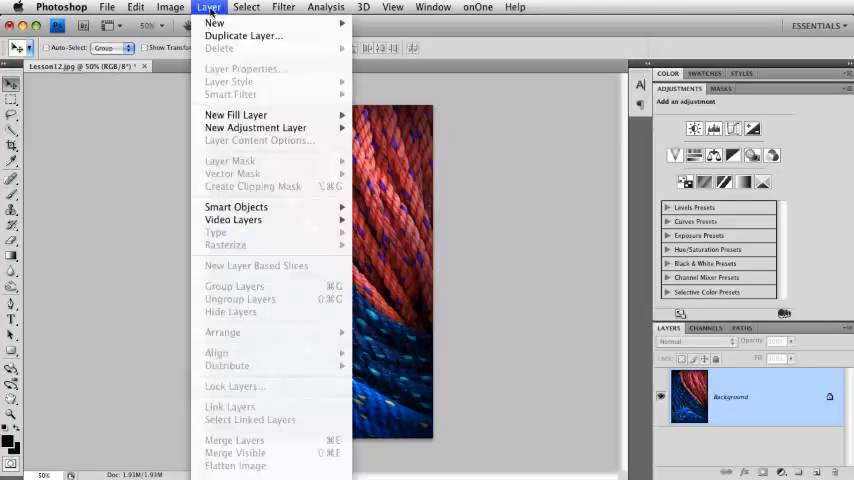
mouse_move(255, 127)
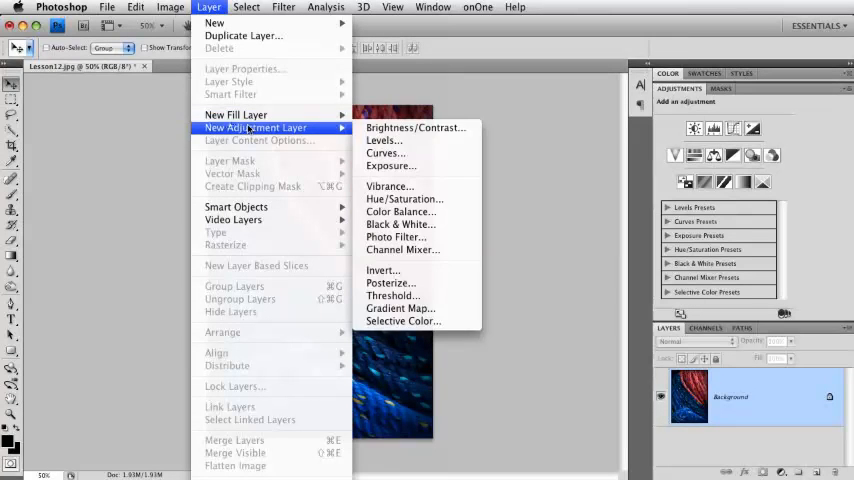
mouse_move(400, 211)
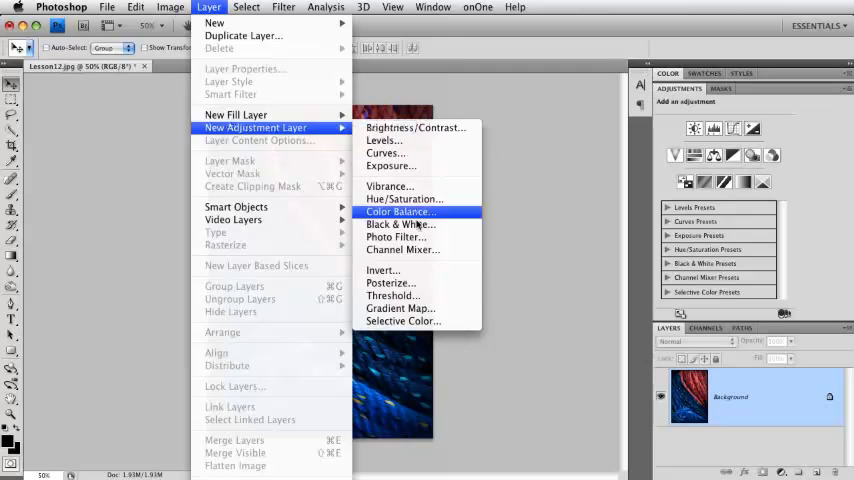
mouse_move(402, 321)
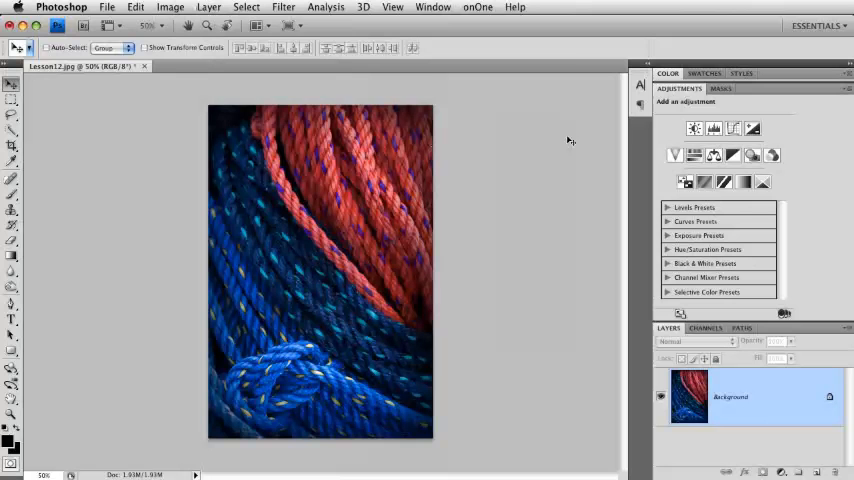
mouse_move(598, 64)
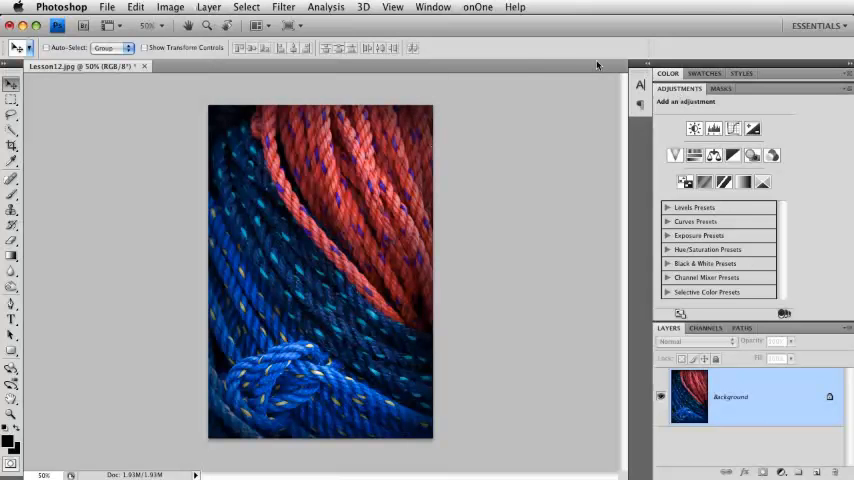
left_click(432, 7)
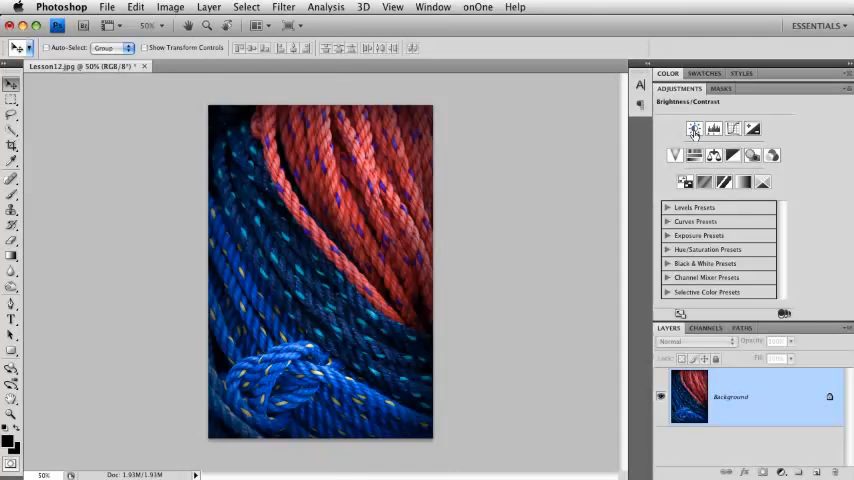
left_click(713, 128)
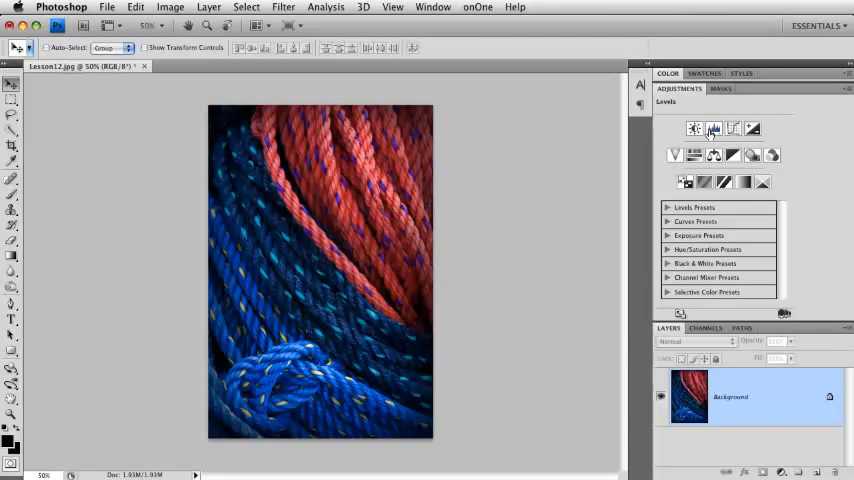
left_click(694, 155)
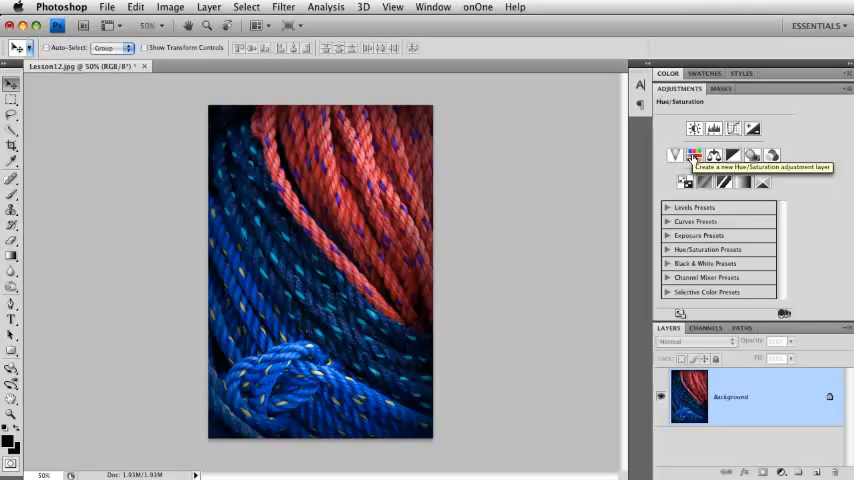
Add a Hue/Saturation 1 adjustment layer, edit Reds only and push Hue right until the ropes go green.
left_click(695, 155)
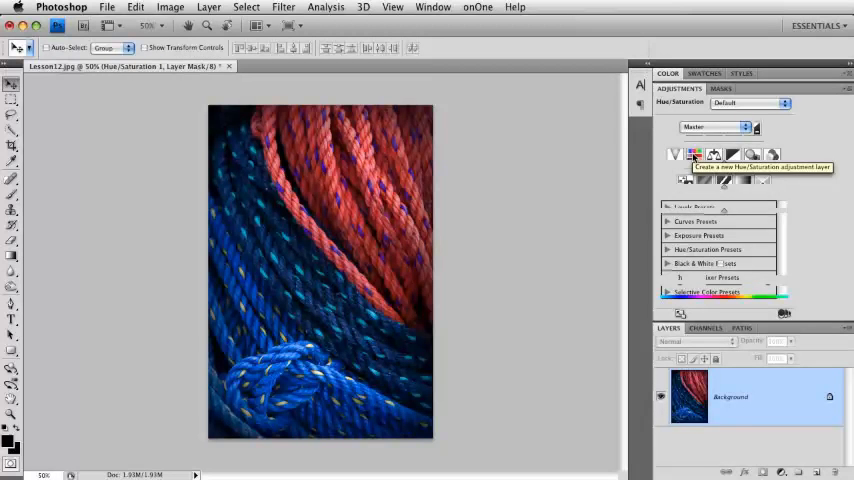
left_click(693, 154)
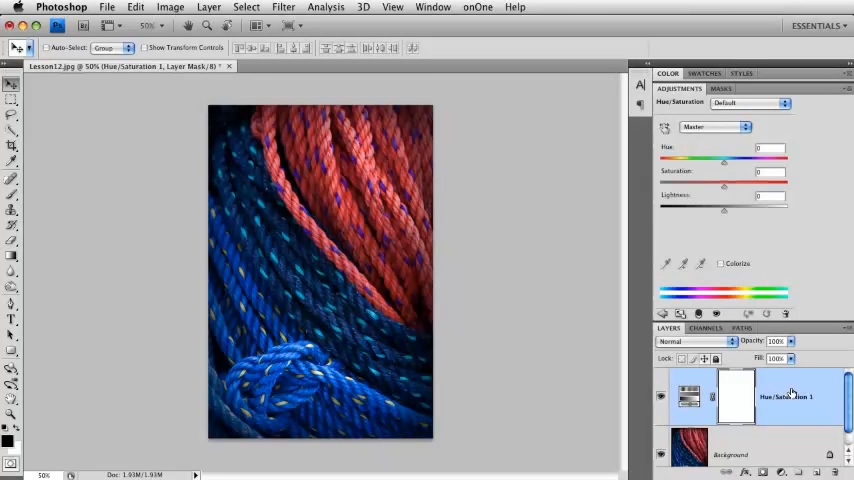
left_click(715, 126)
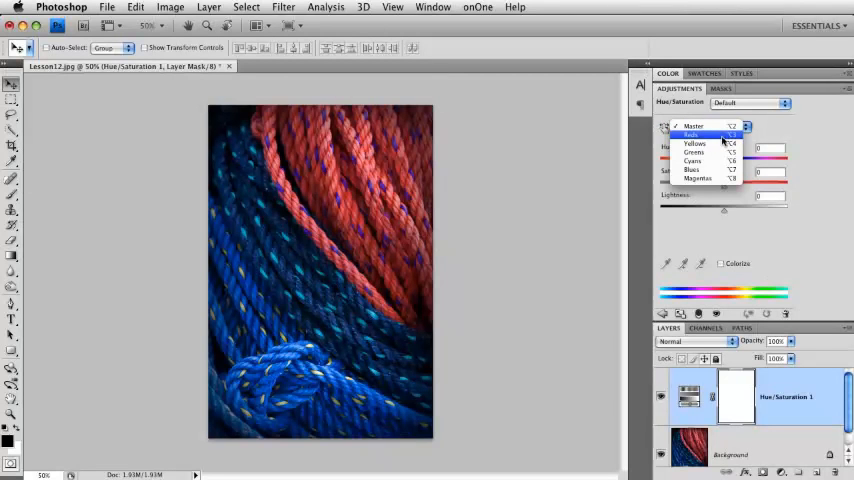
left_click(692, 135)
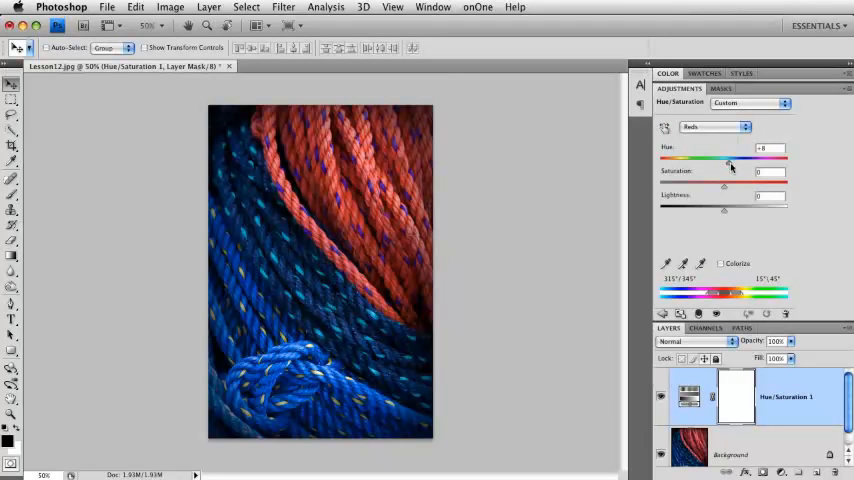
left_click_drag(730, 158, 787, 158)
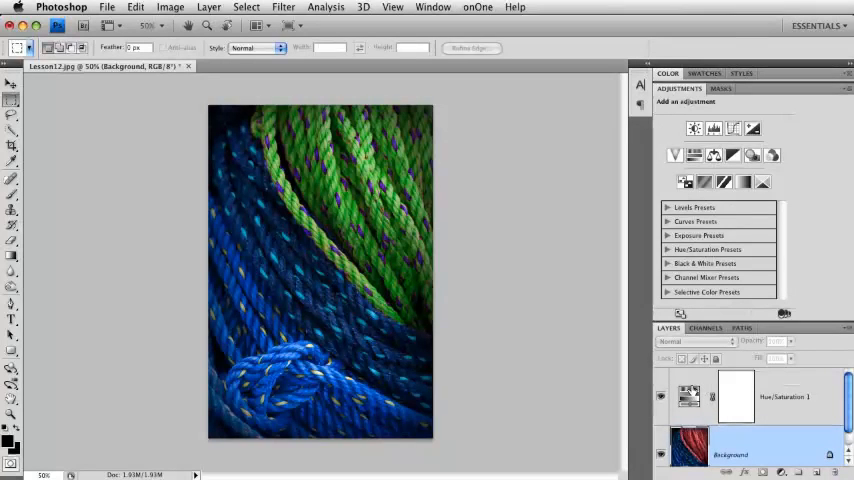
Select the Hue/Saturation 1 layer to show its settings in the Adjustments panel.
left_click(695, 155)
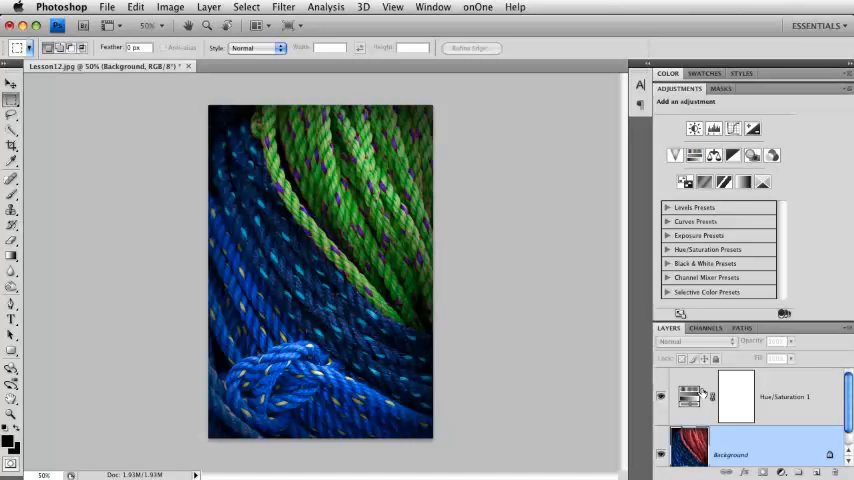
mouse_move(693, 397)
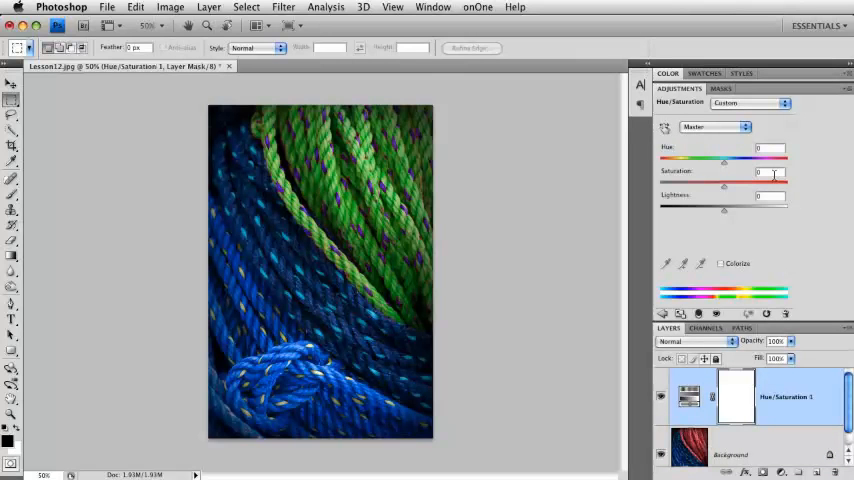
mouse_move(765, 128)
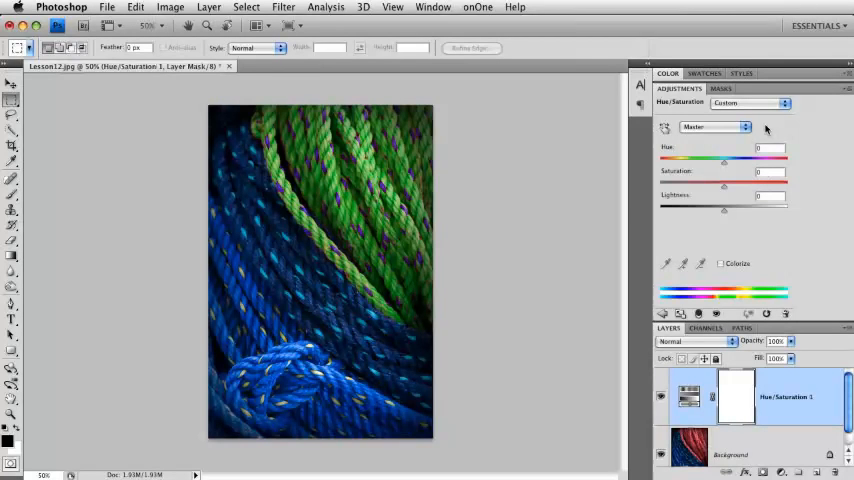
mouse_move(838, 173)
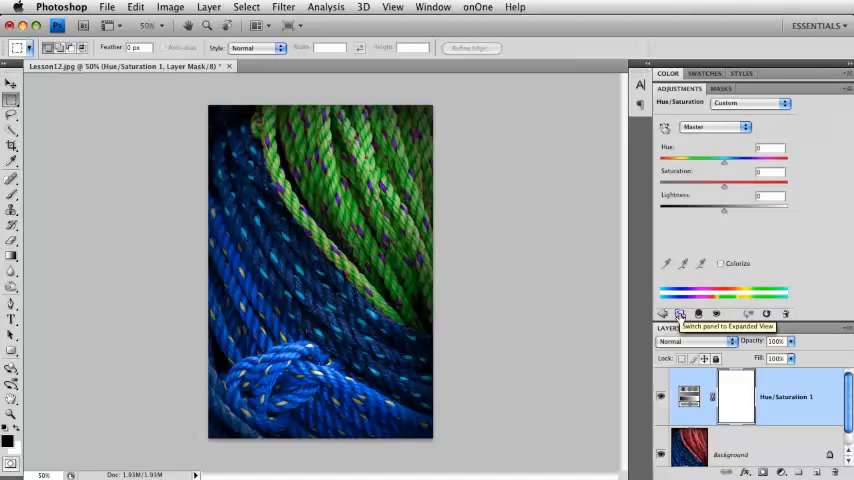
left_click(680, 314)
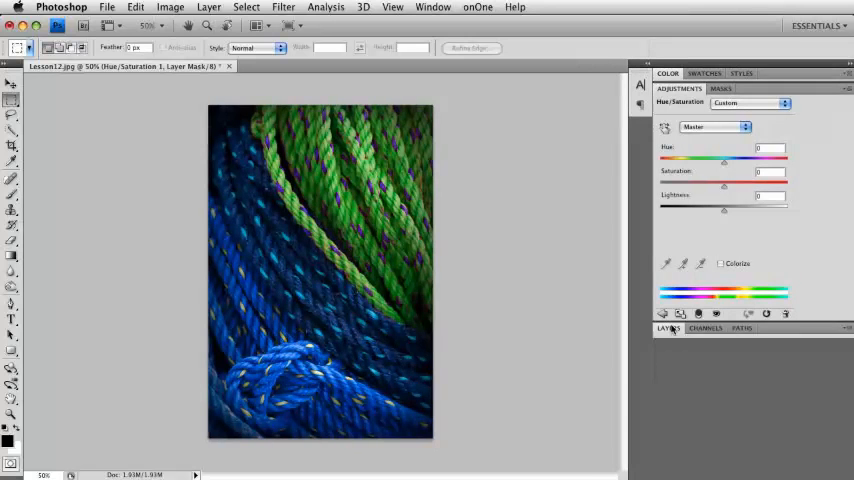
left_click(667, 328)
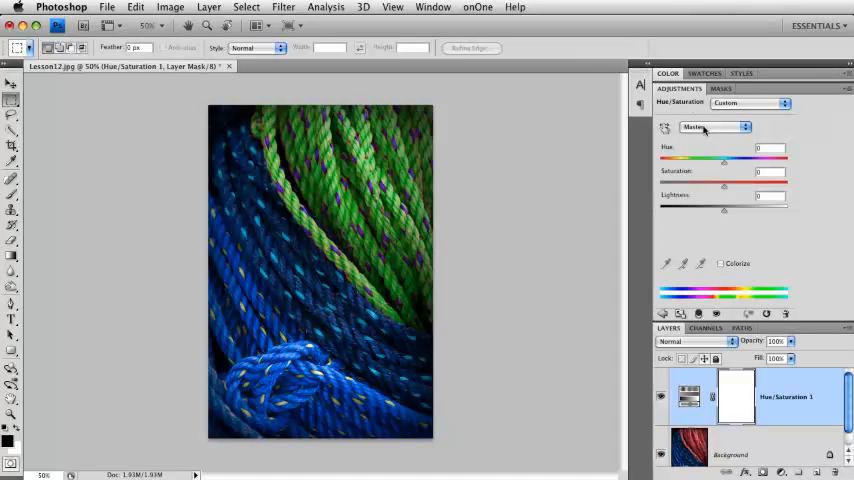
Choose the Reds range and fine-tune Hue to about +45 so the ropes look orange.
left_click(714, 127)
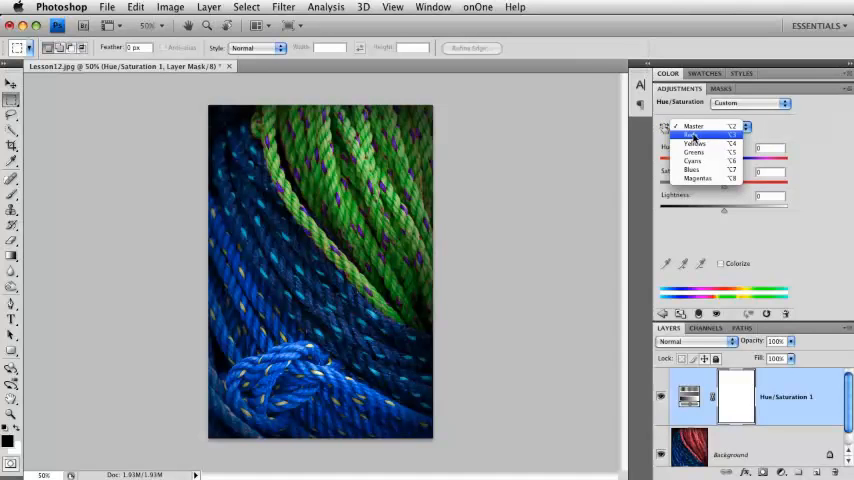
left_click(693, 135)
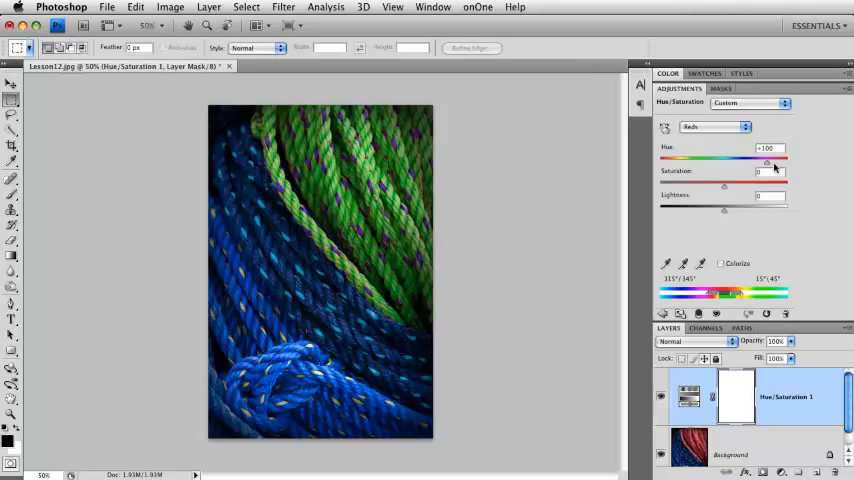
mouse_move(765, 167)
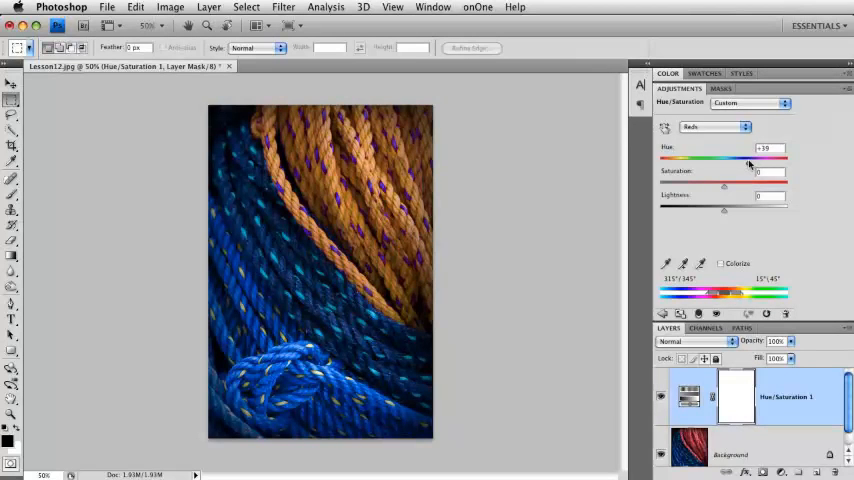
left_click_drag(748, 158, 752, 158)
type("64")
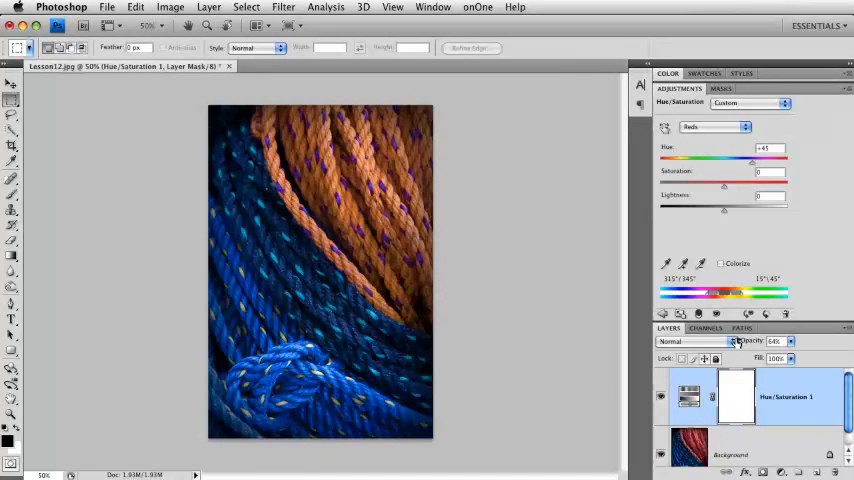
Delete the Hue/Saturation 1 layer so the ropes return to red.
left_click(776, 340)
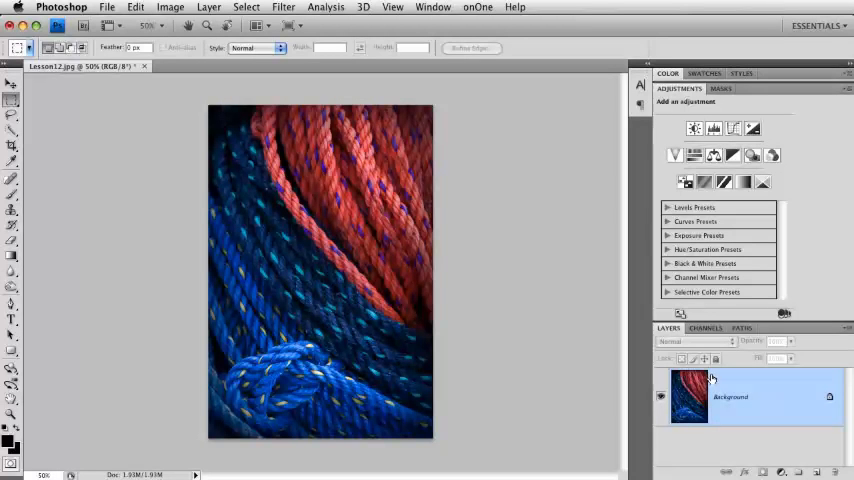
mouse_move(705, 267)
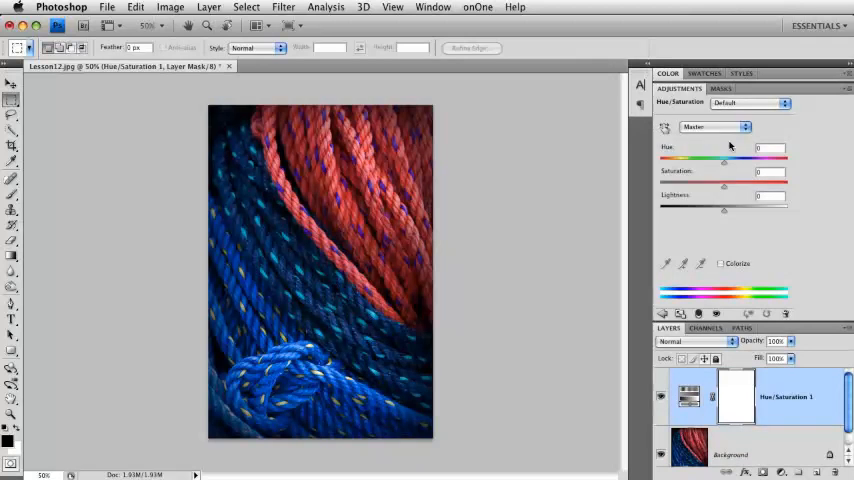
In the new Hue/Saturation 1 layer, pick Reds and shift Hue so the ropes turn orange.
left_click_drag(725, 157, 738, 157)
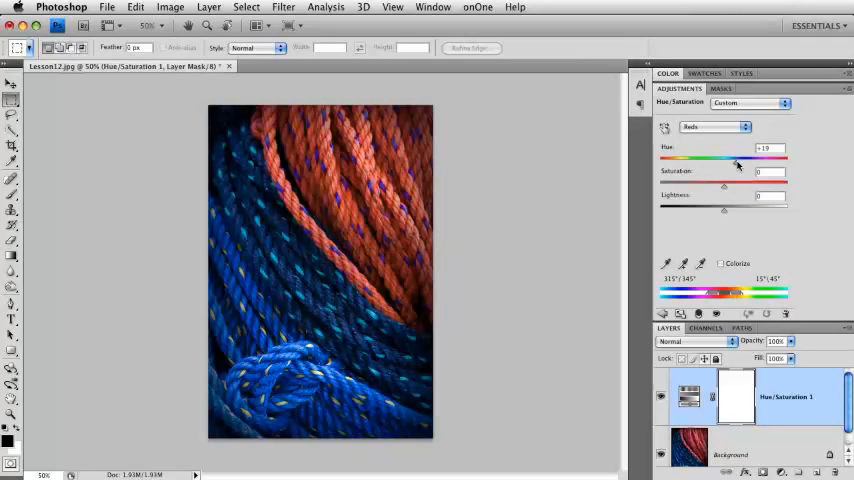
left_click_drag(735, 158, 724, 158)
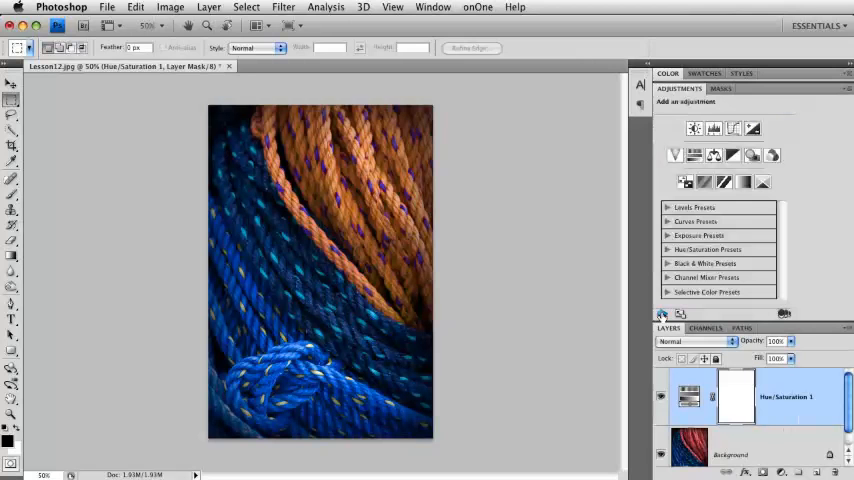
Add a Curves 1 layer above Hue/Saturation 1 and raise the highlights for more contrast.
left_click(733, 128)
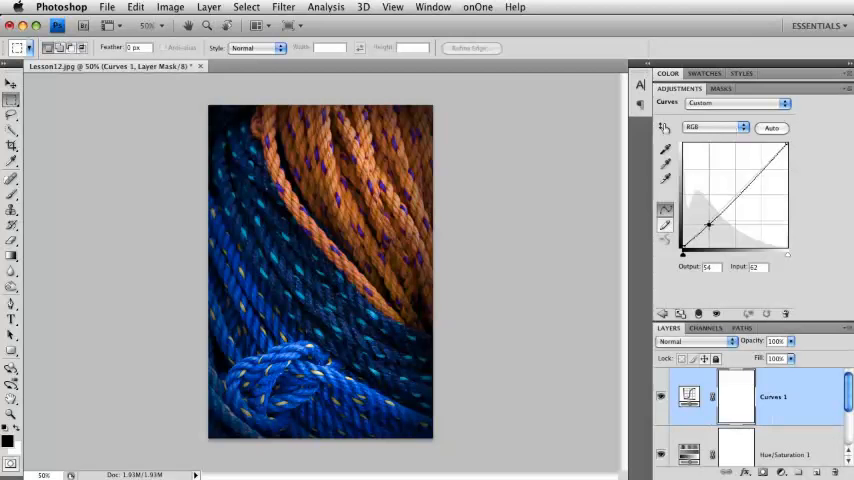
left_click_drag(710, 227, 760, 160)
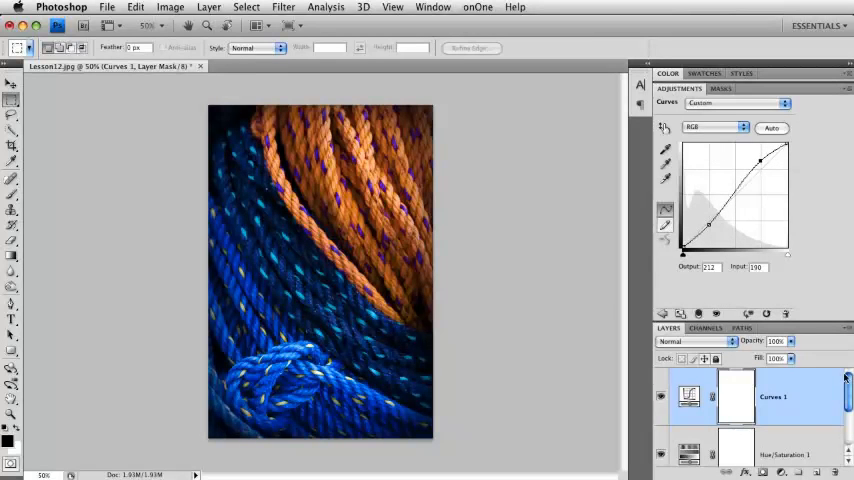
scroll("down", 3)
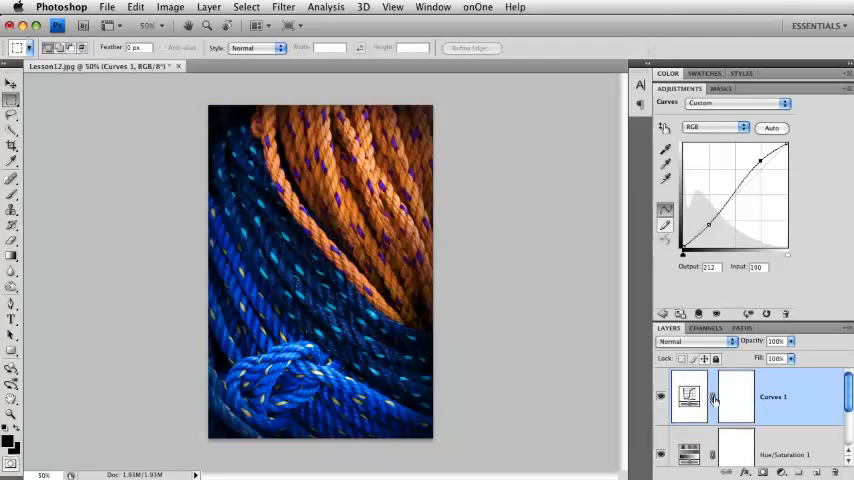
mouse_move(715, 397)
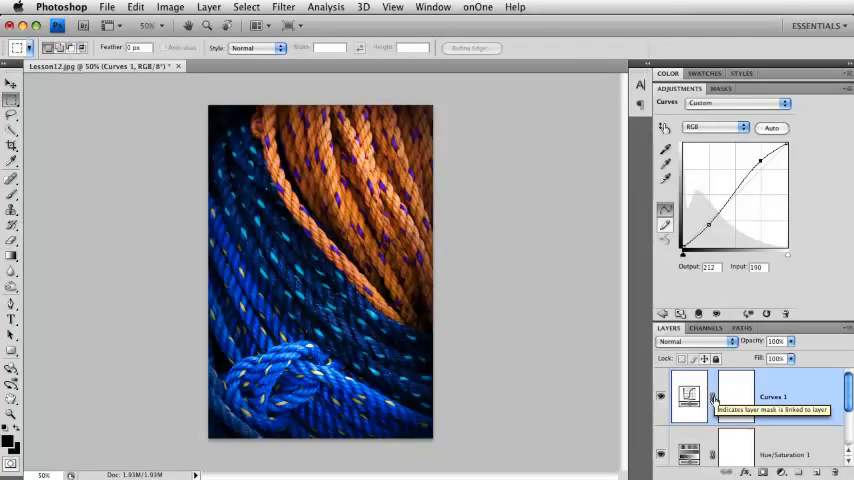